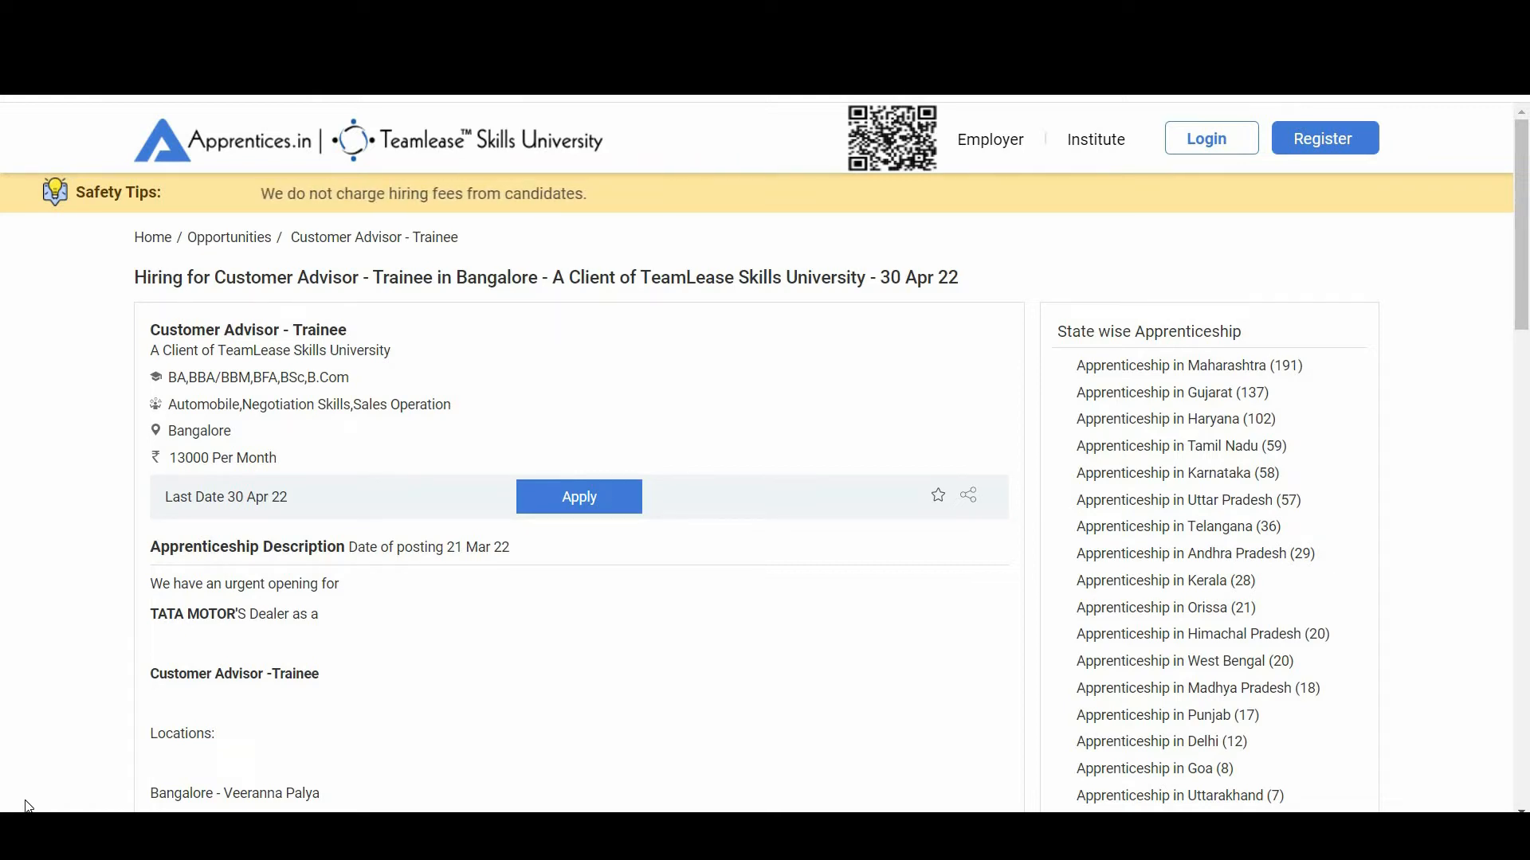
scroll(down, 3)
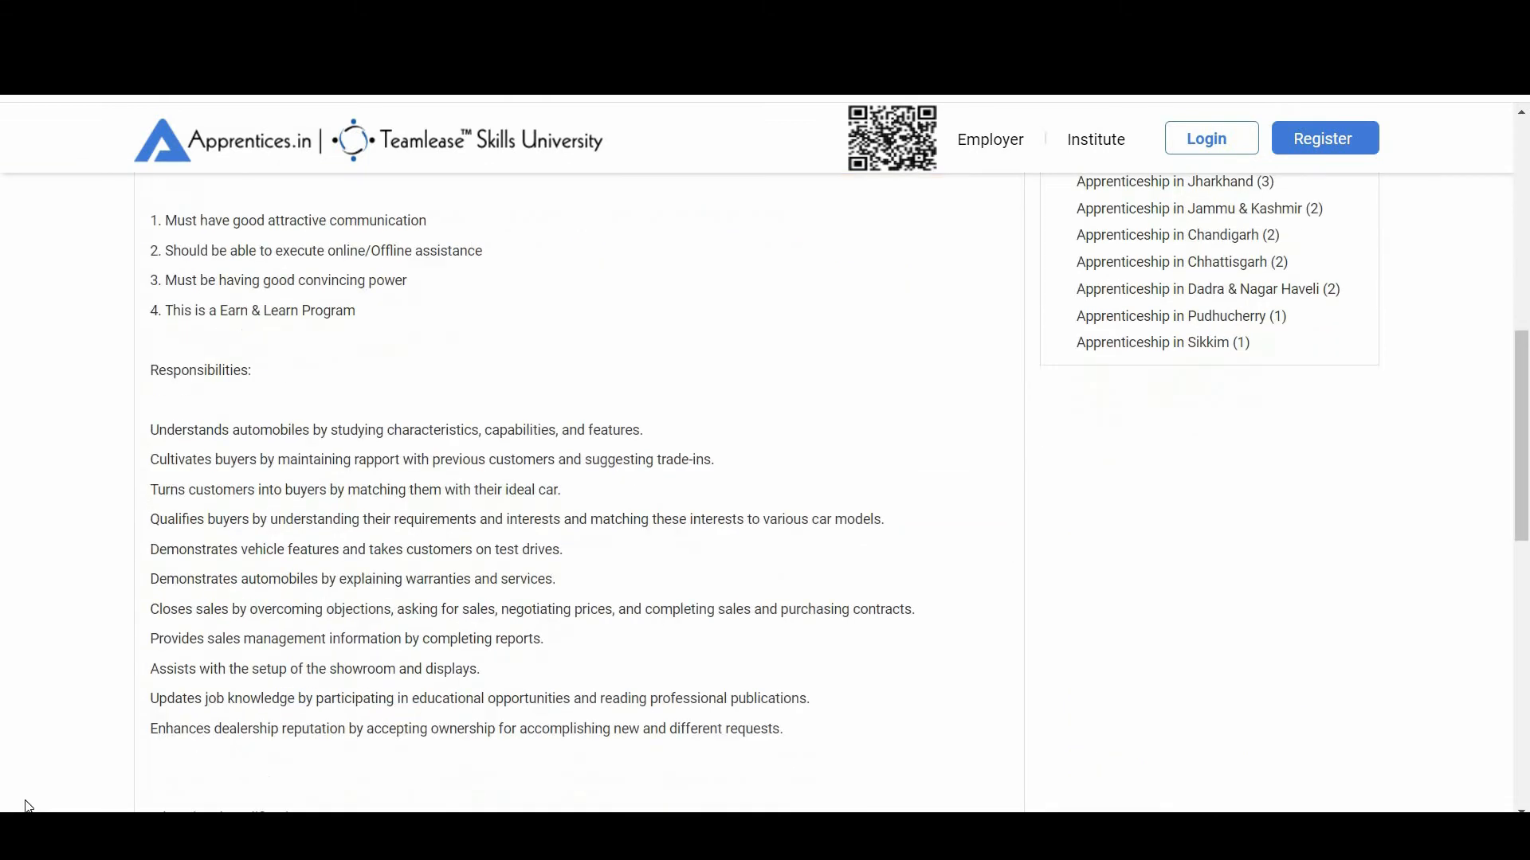
scroll(down, 3)
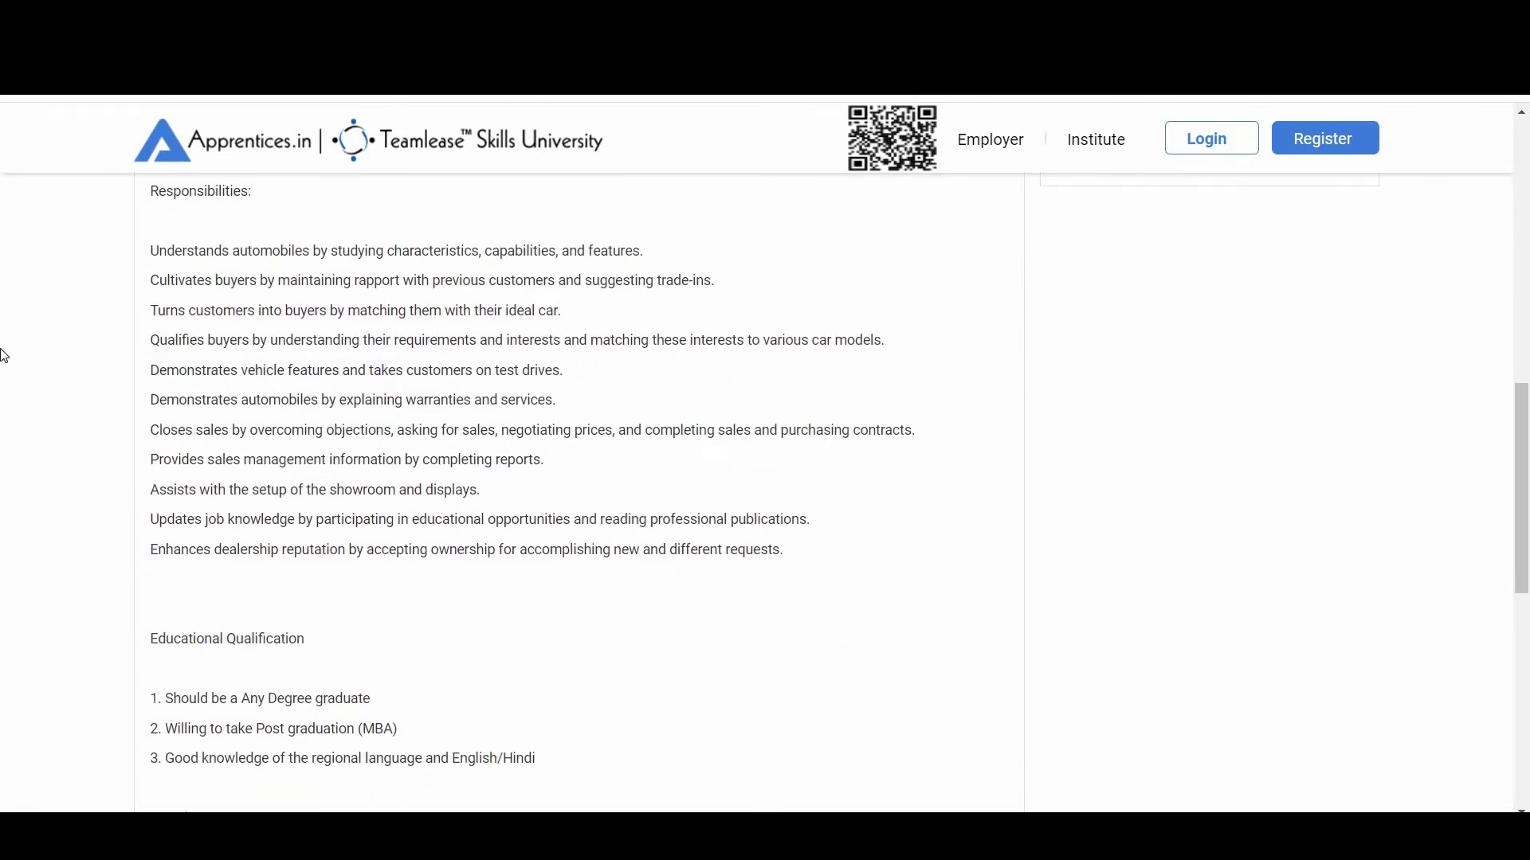
mouse_move(301, 226)
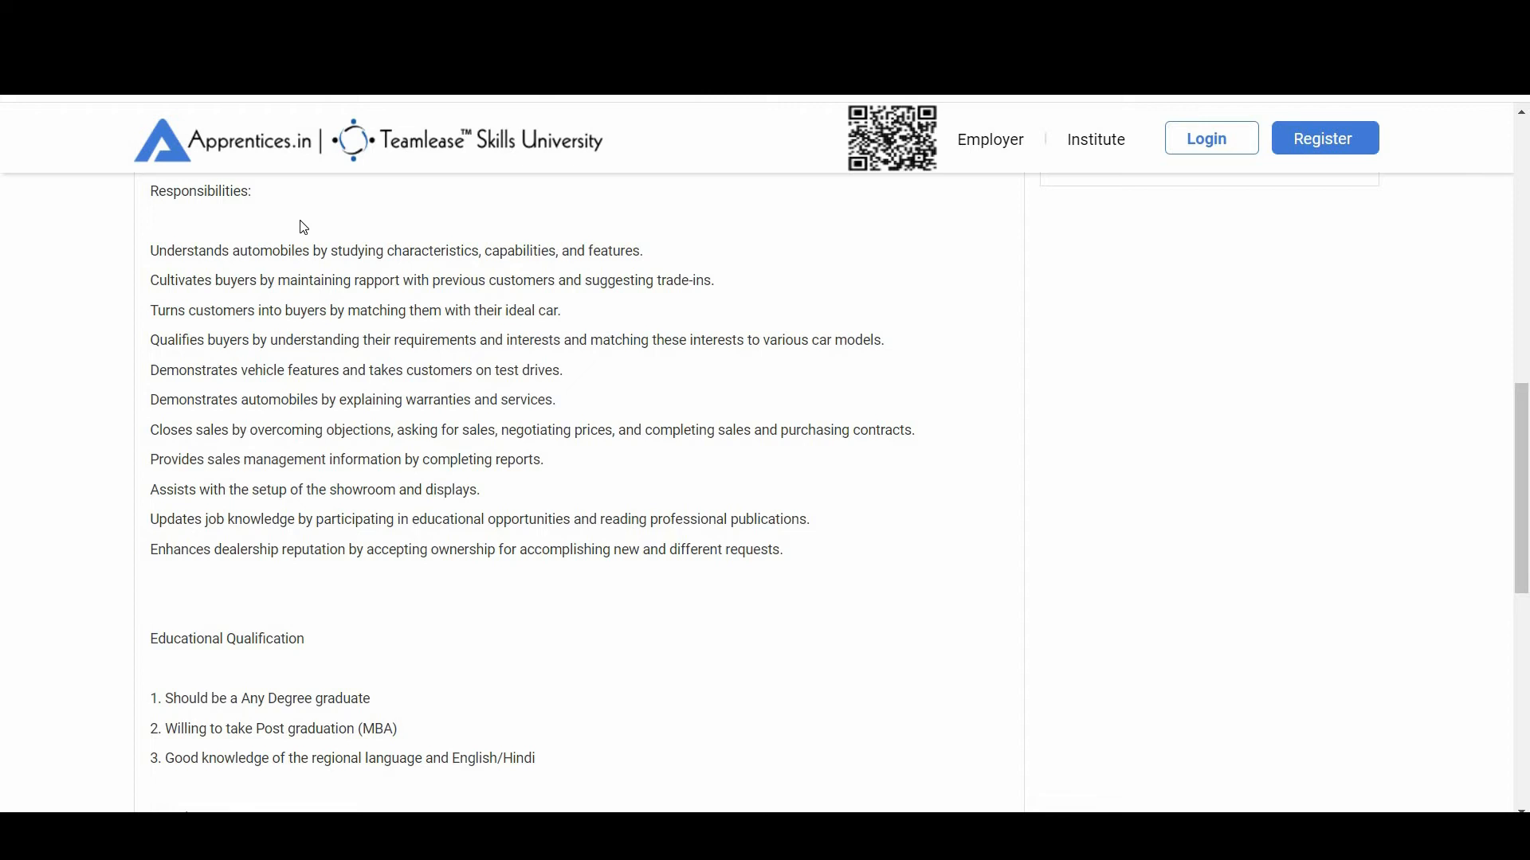
scroll(down, 3)
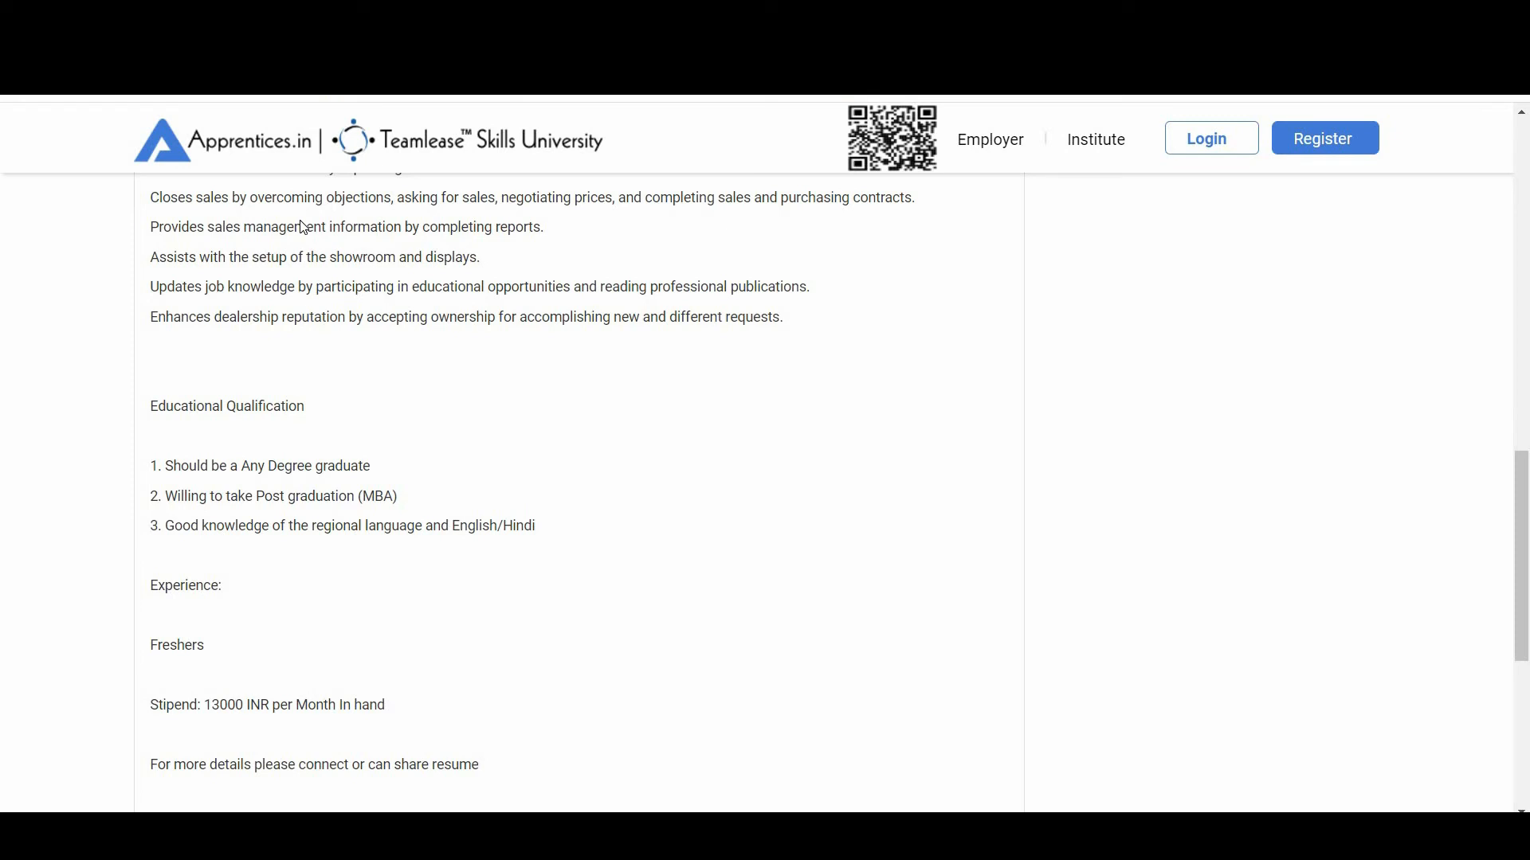
mouse_move(350, 284)
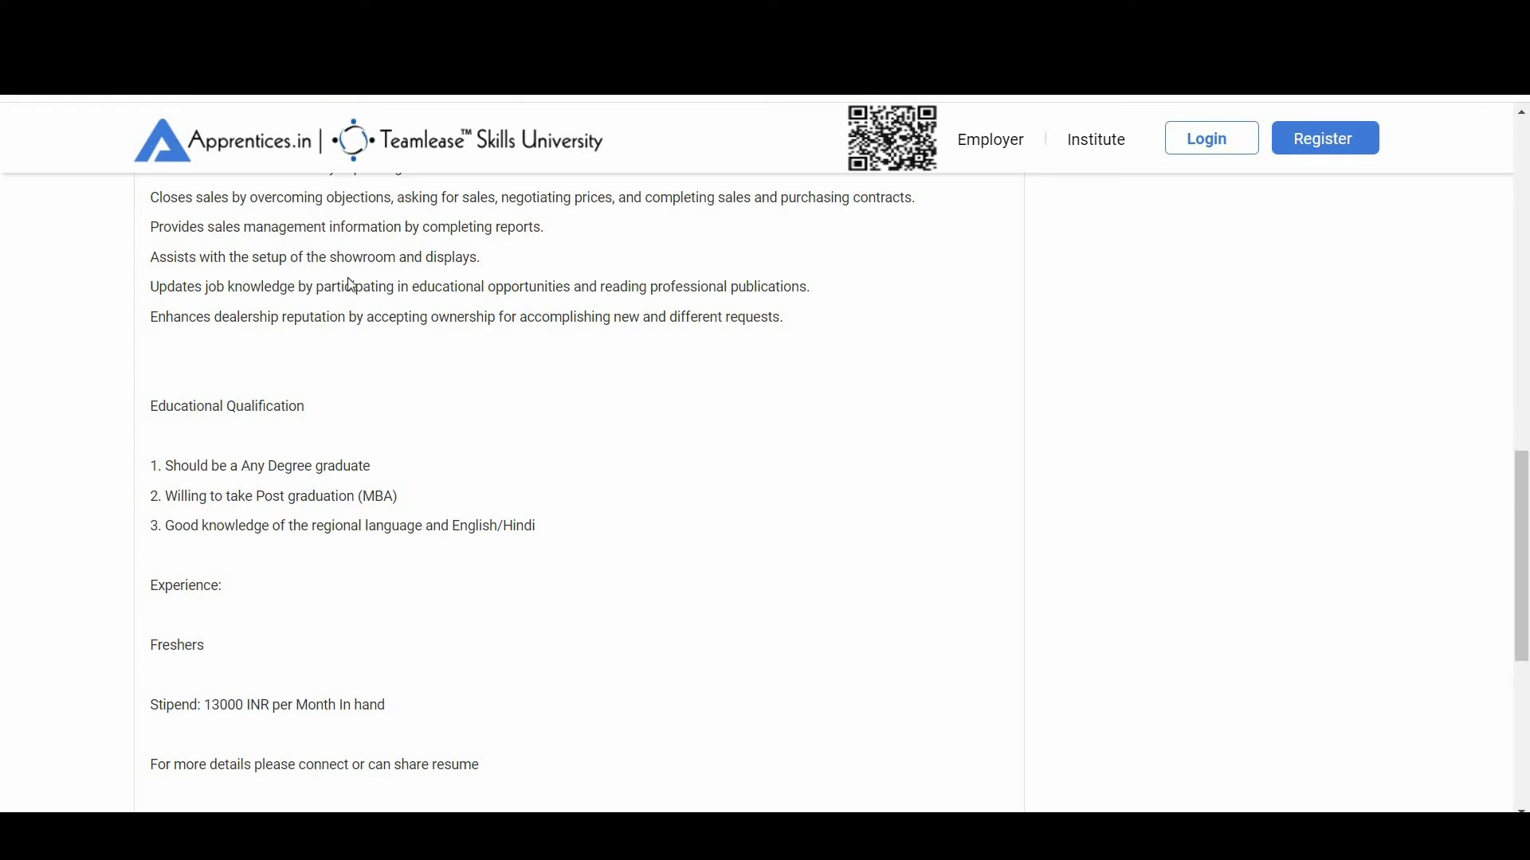
mouse_move(379, 505)
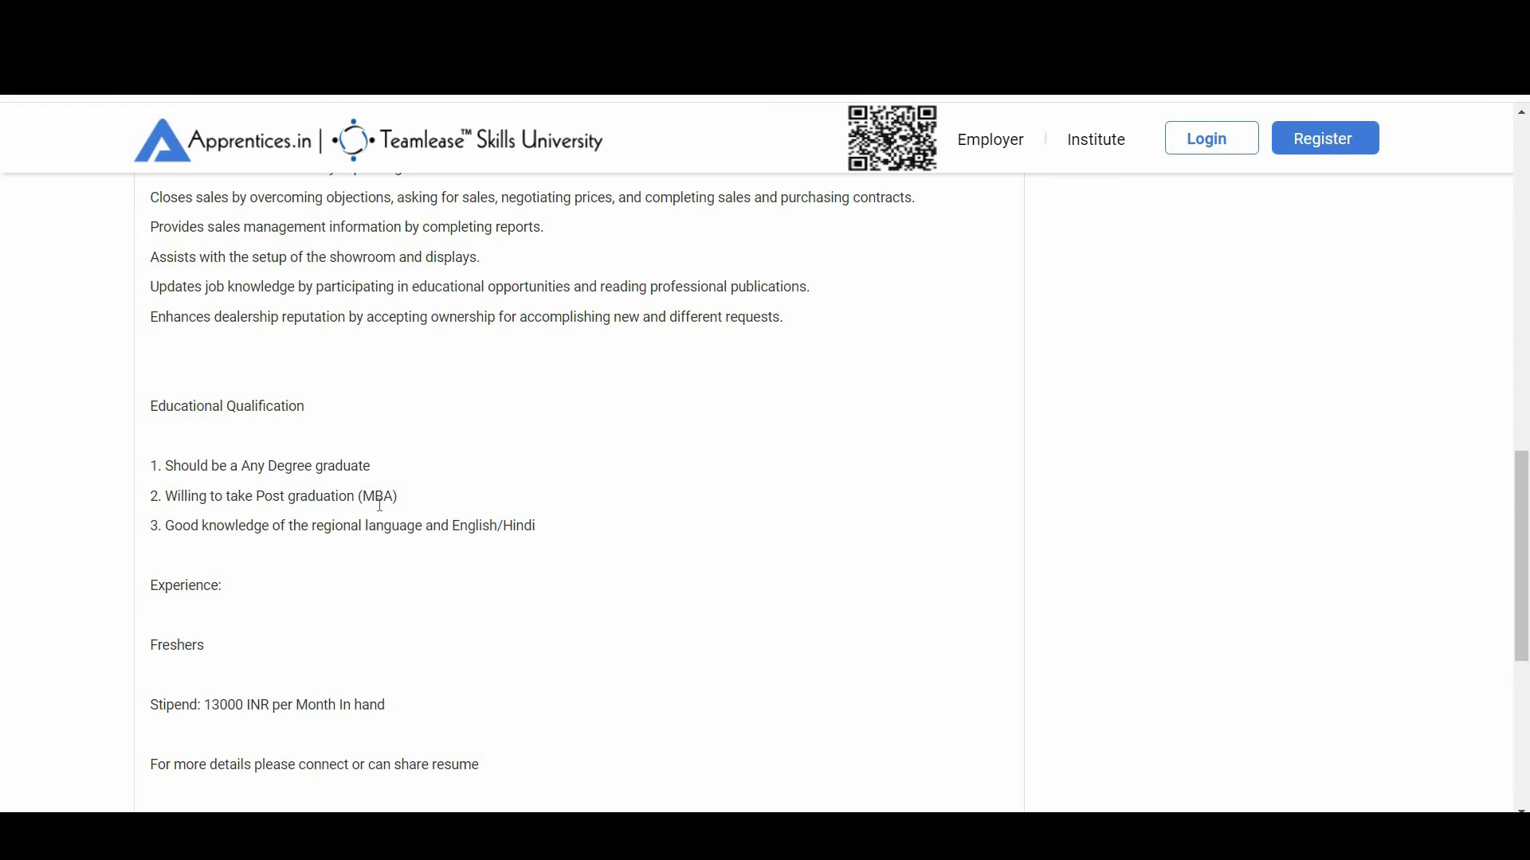
scroll(down, 3)
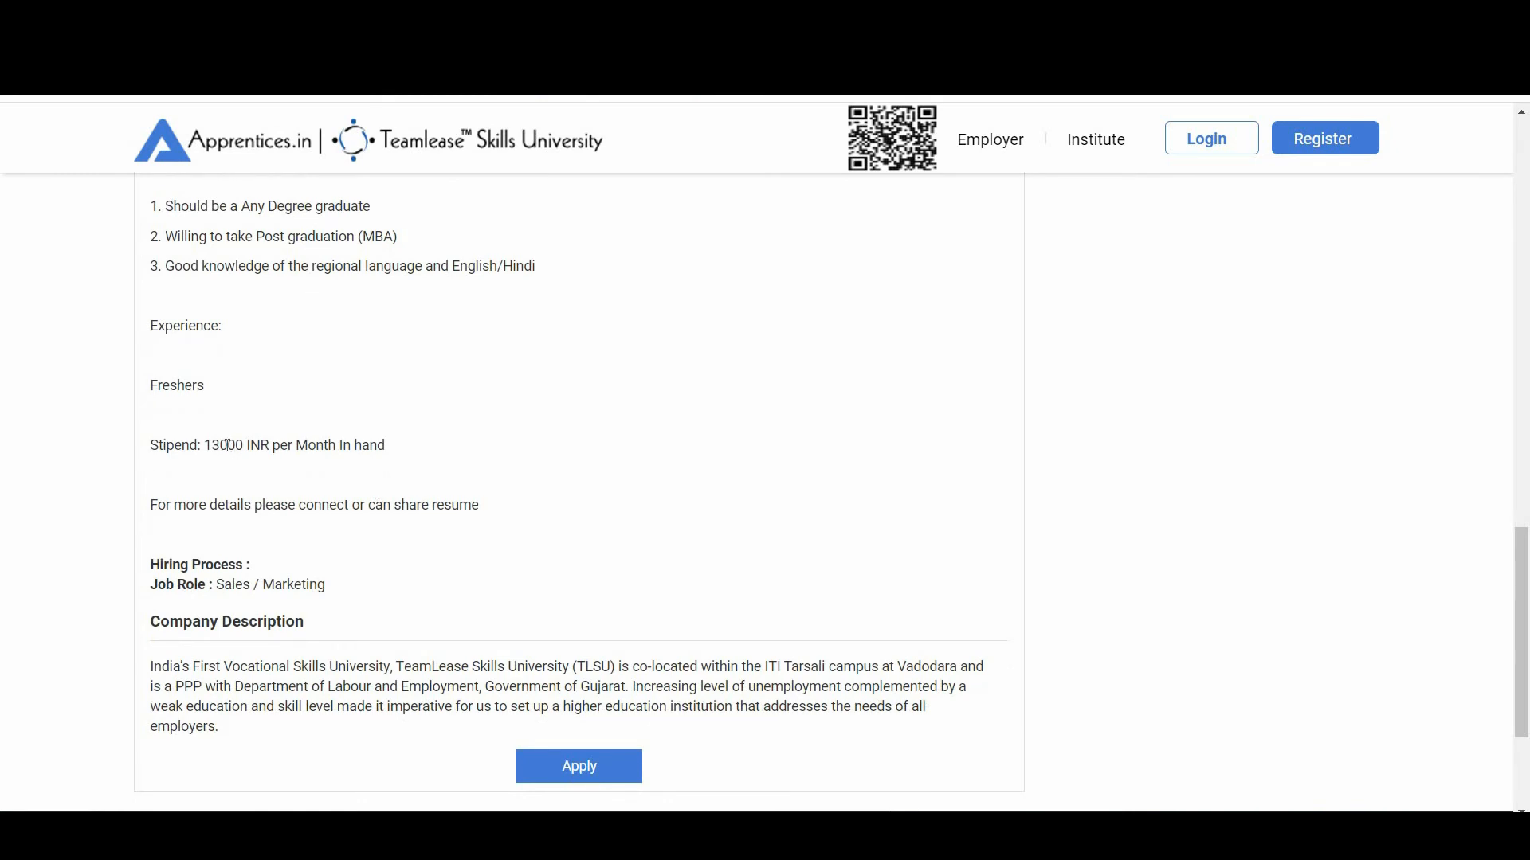
mouse_move(324, 464)
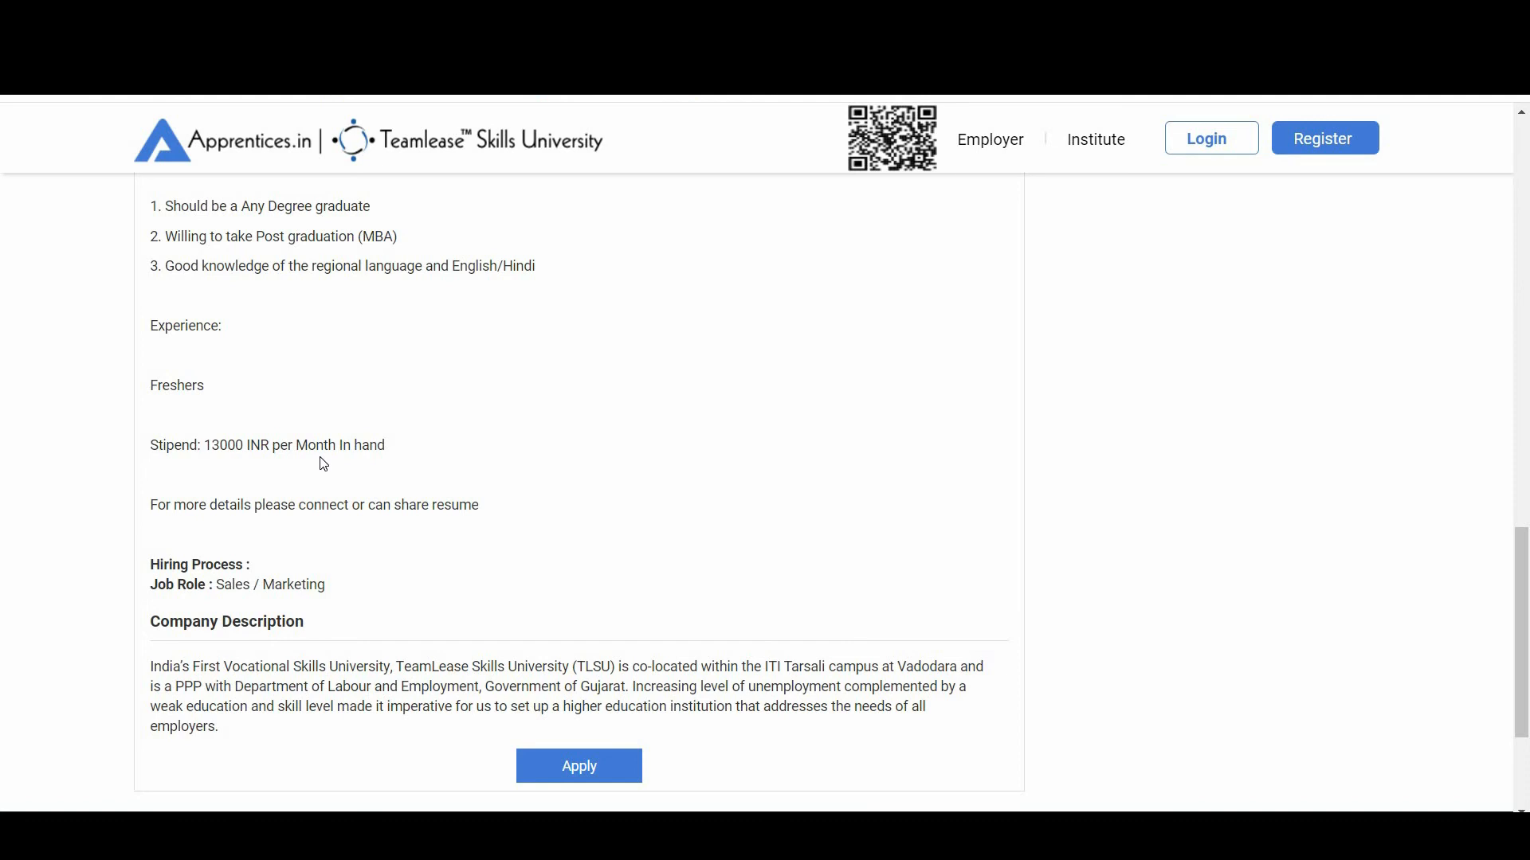
scroll(up, 3)
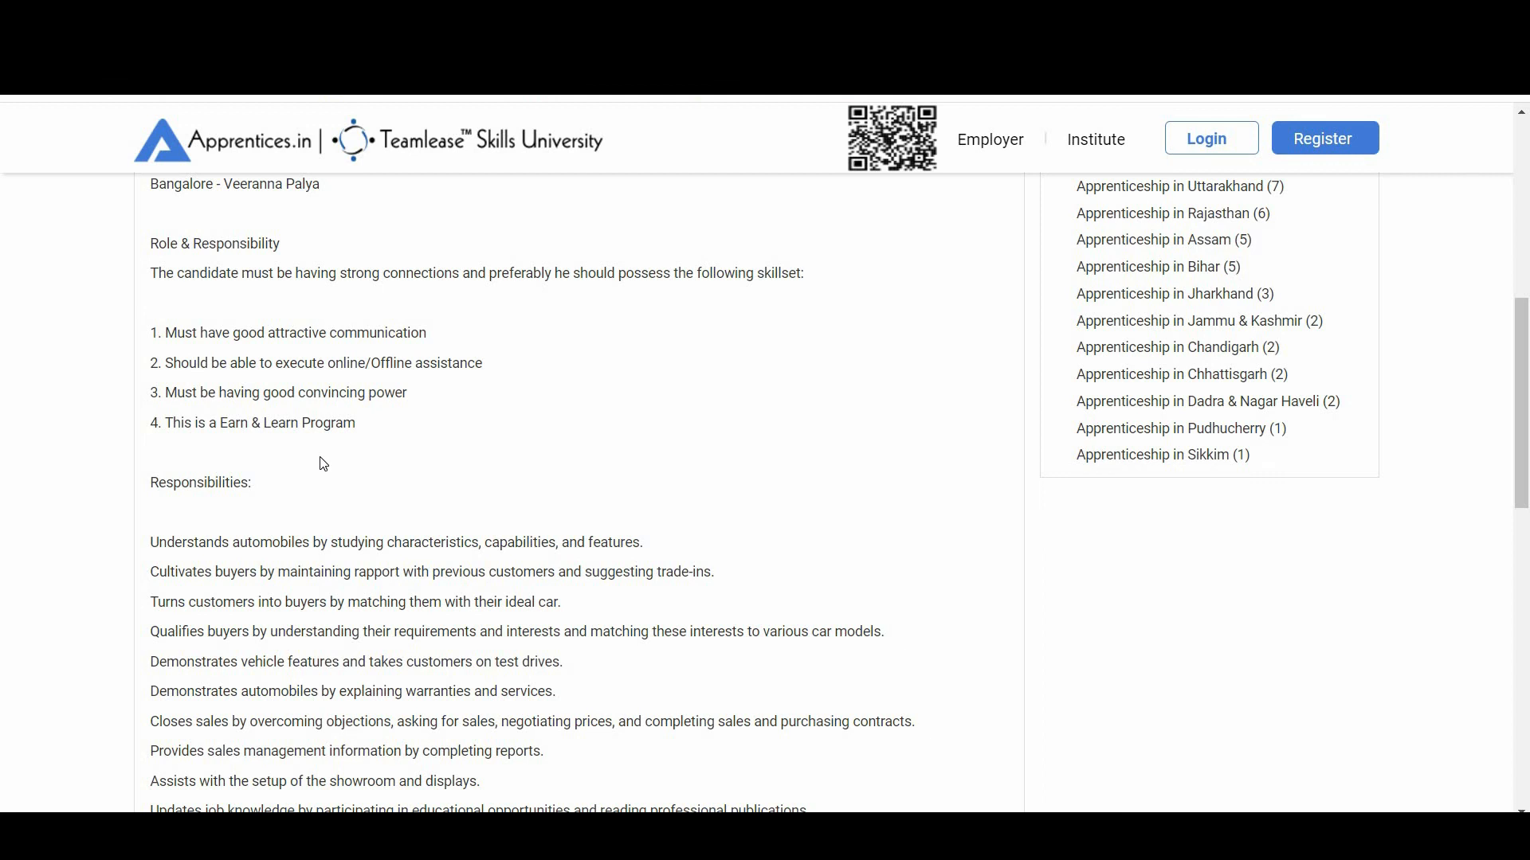
scroll(up, 3)
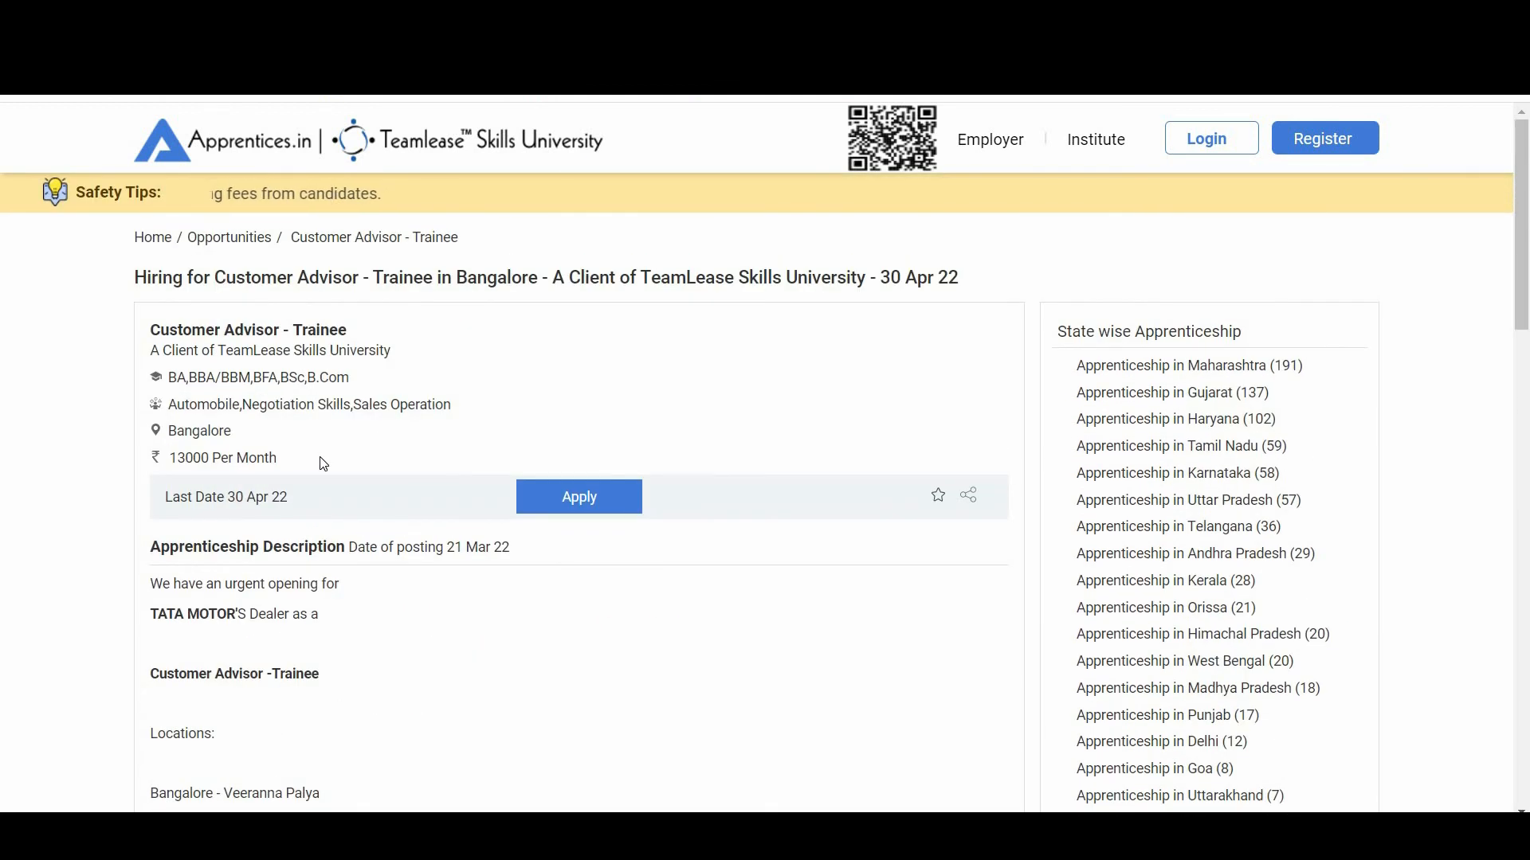